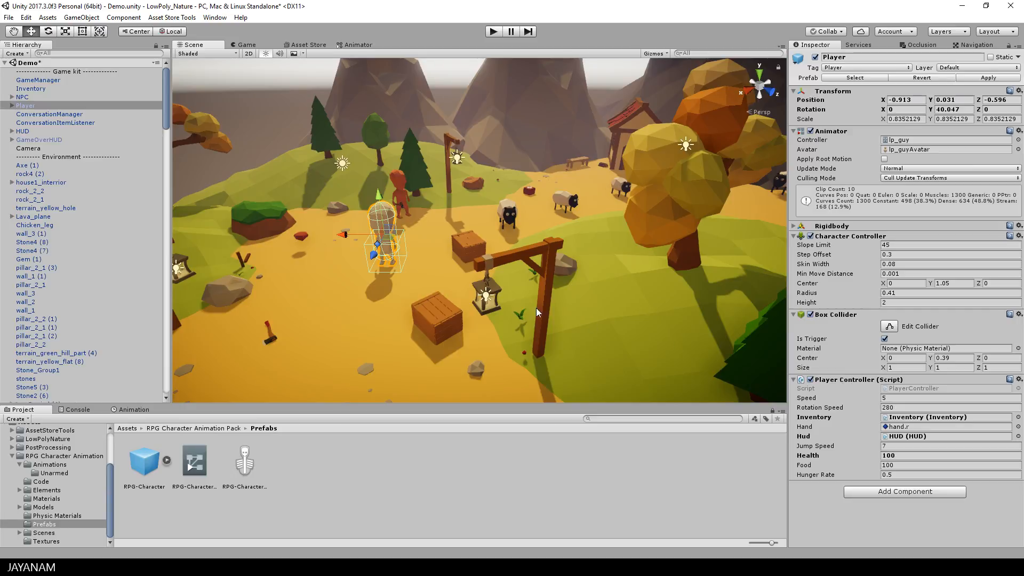
mouse_move(59, 476)
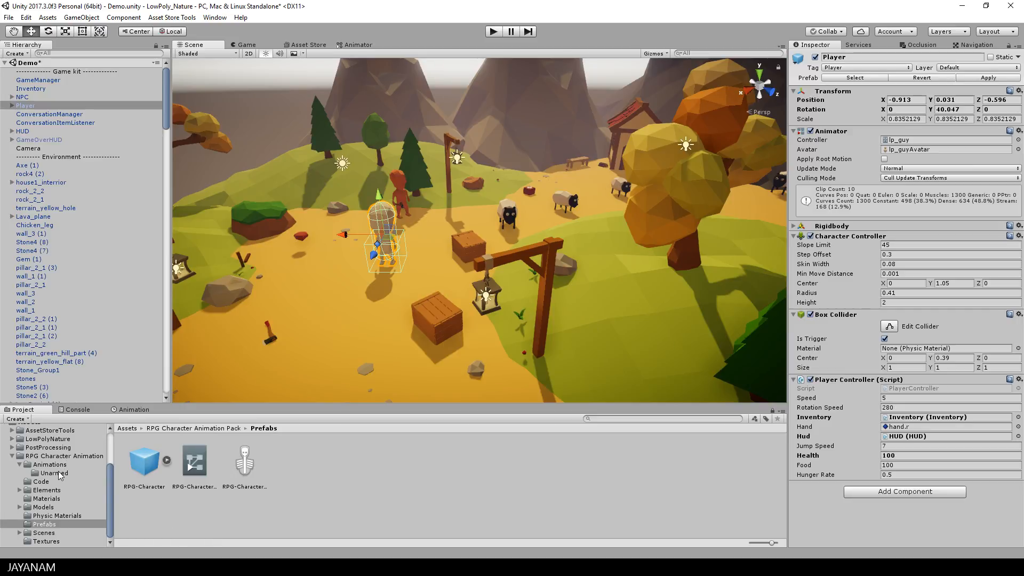
Step: Drag RPG-Character from the pack's Prefabs folder into the scene and strip its components
click(65, 455)
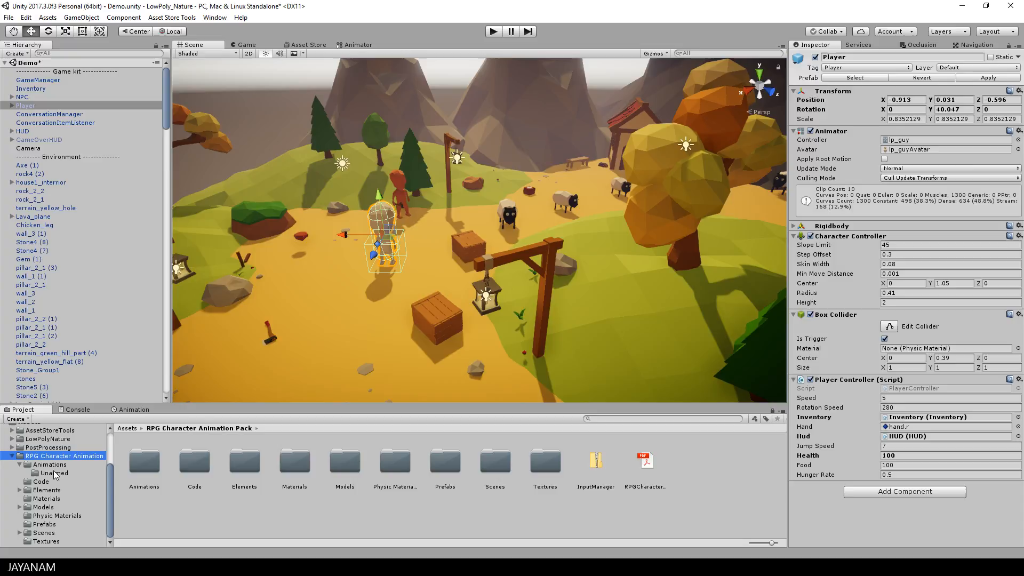
click(45, 524)
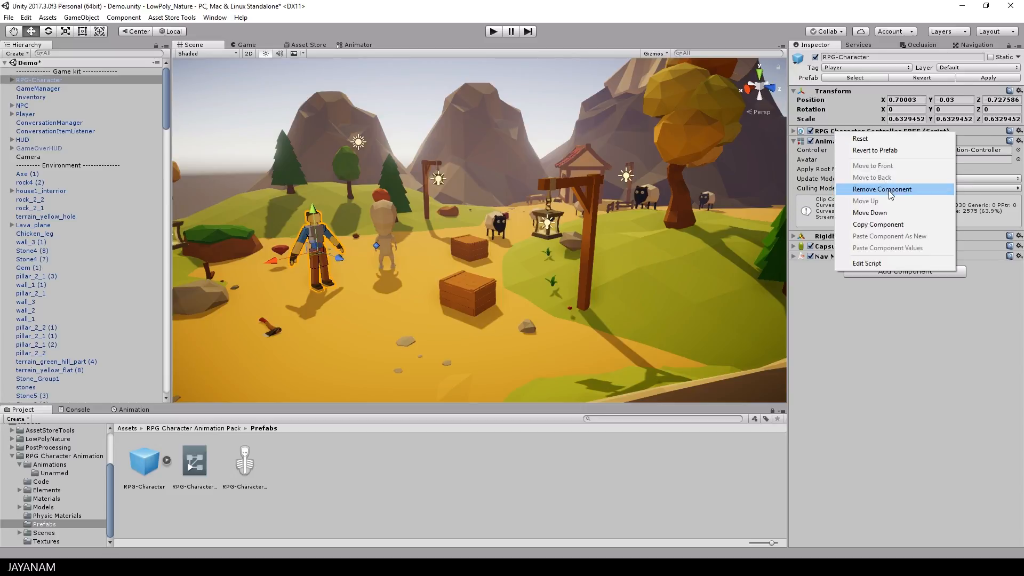
click(881, 189)
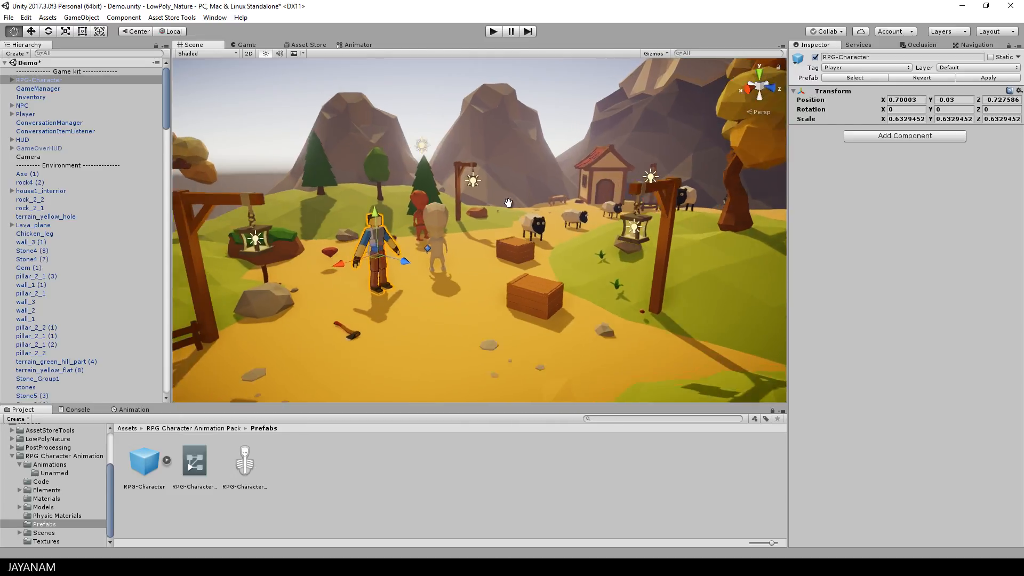
Step: Paste the player's Animator onto RPG-Character with RPG-CharacterAvatar as its avatar
click(26, 114)
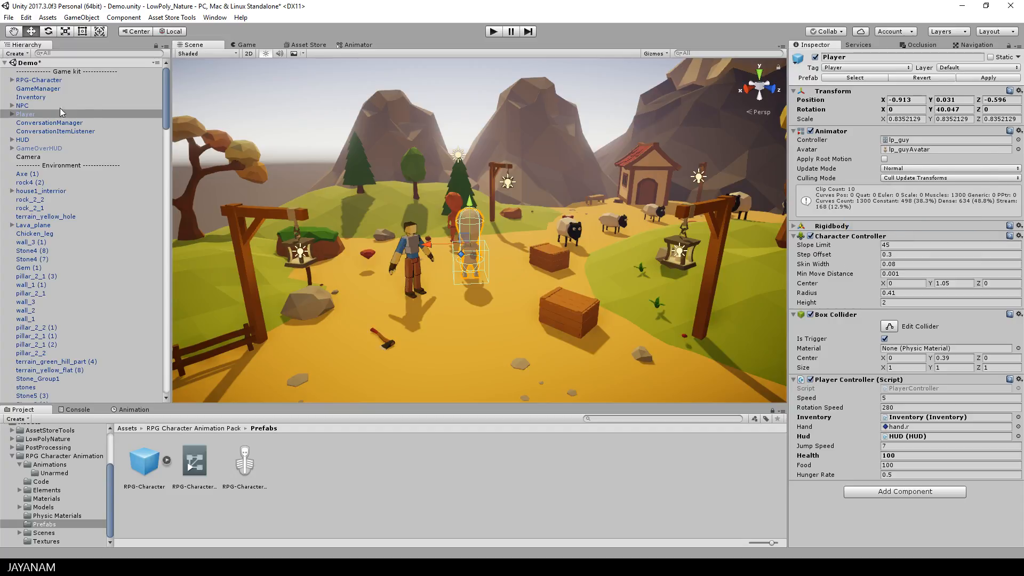
click(38, 80)
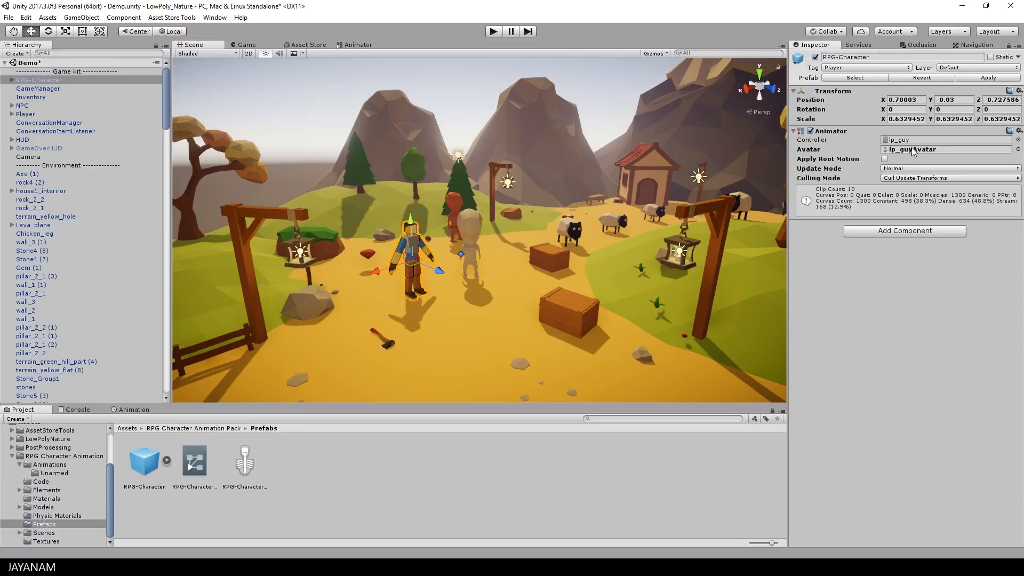
click(1017, 149)
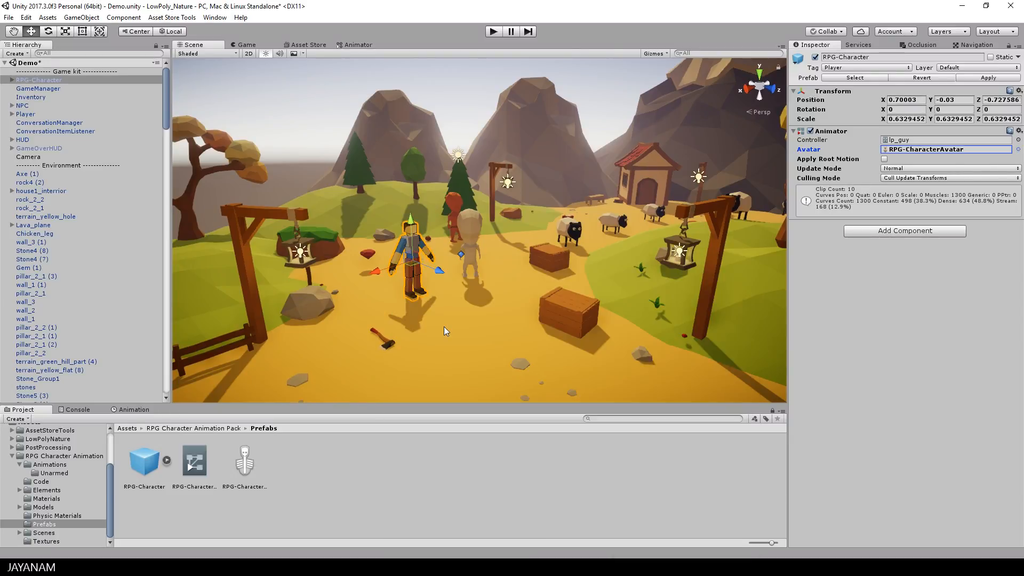
mouse_move(468, 226)
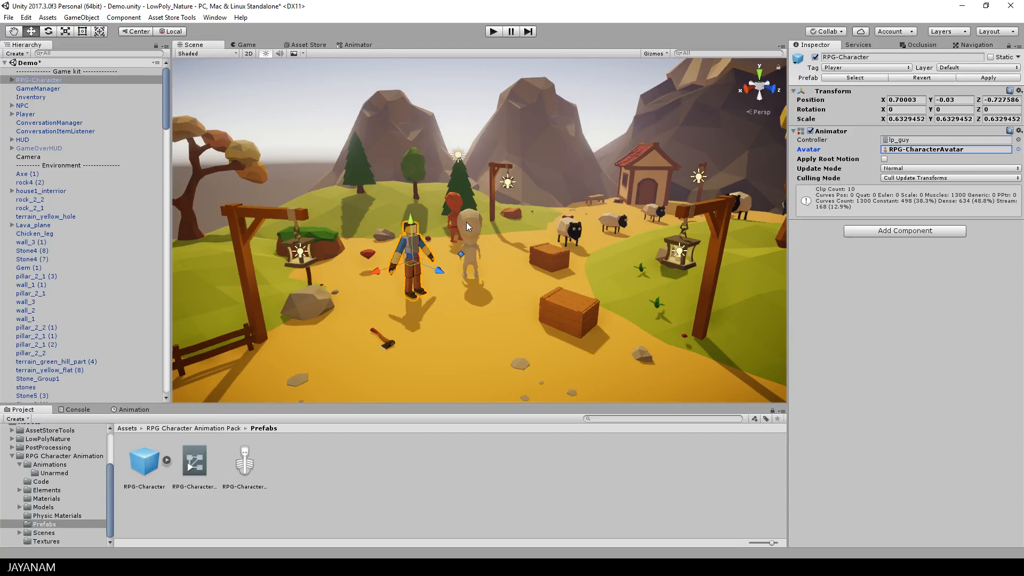
Step: Copy the old player's remaining components, reaching the Player Controller script
click(26, 114)
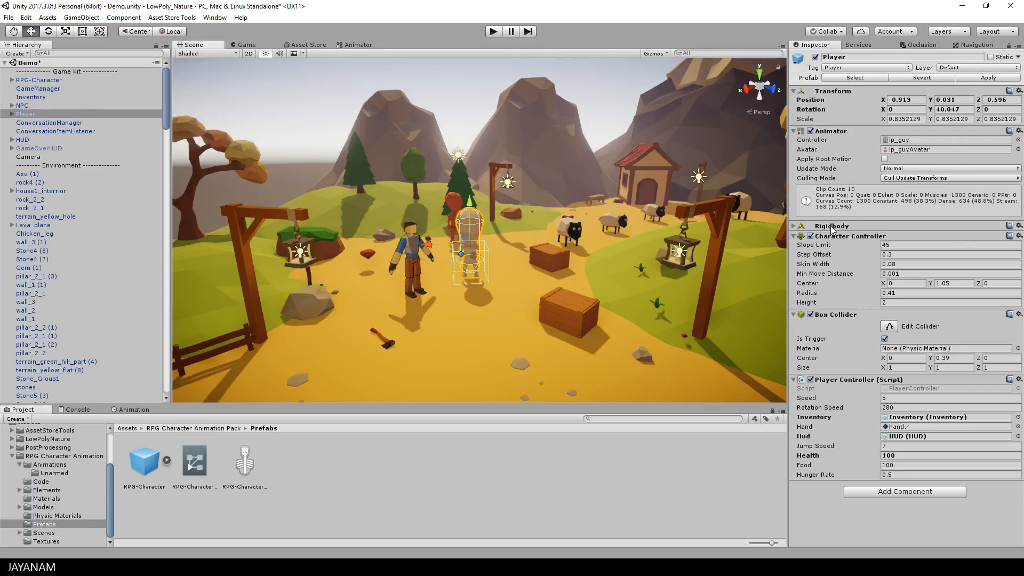
click(39, 80)
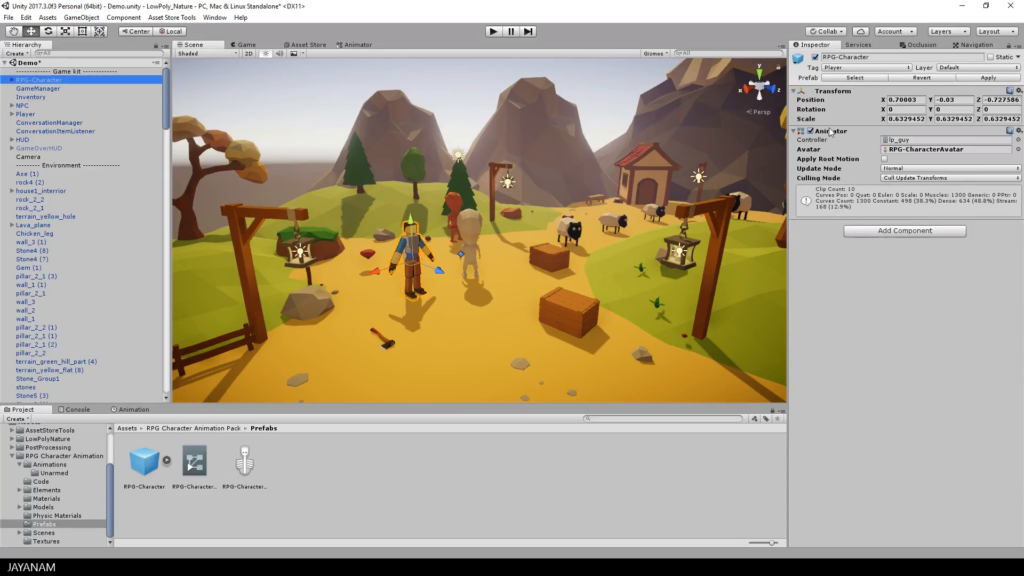
click(25, 115)
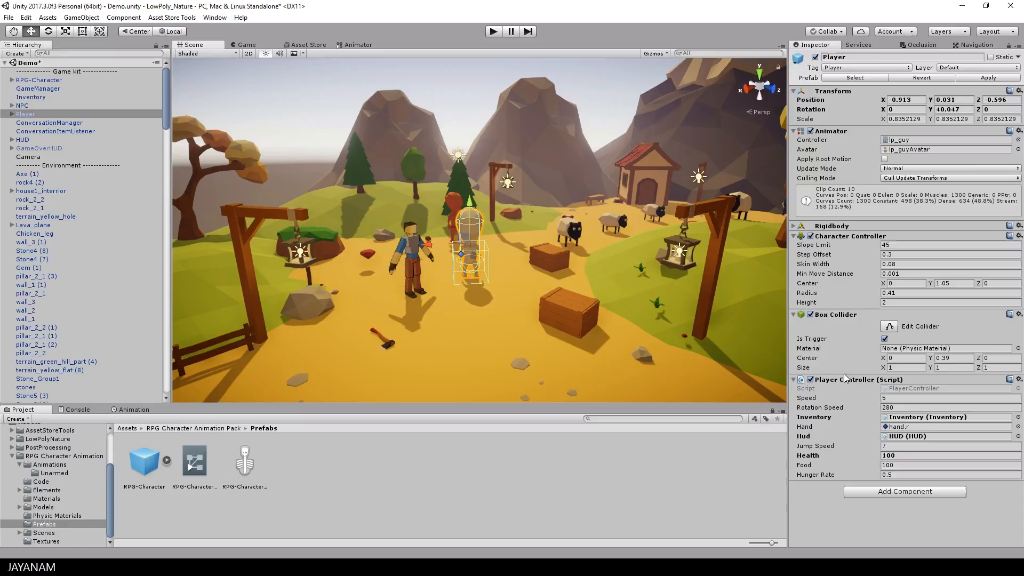
right_click(836, 314)
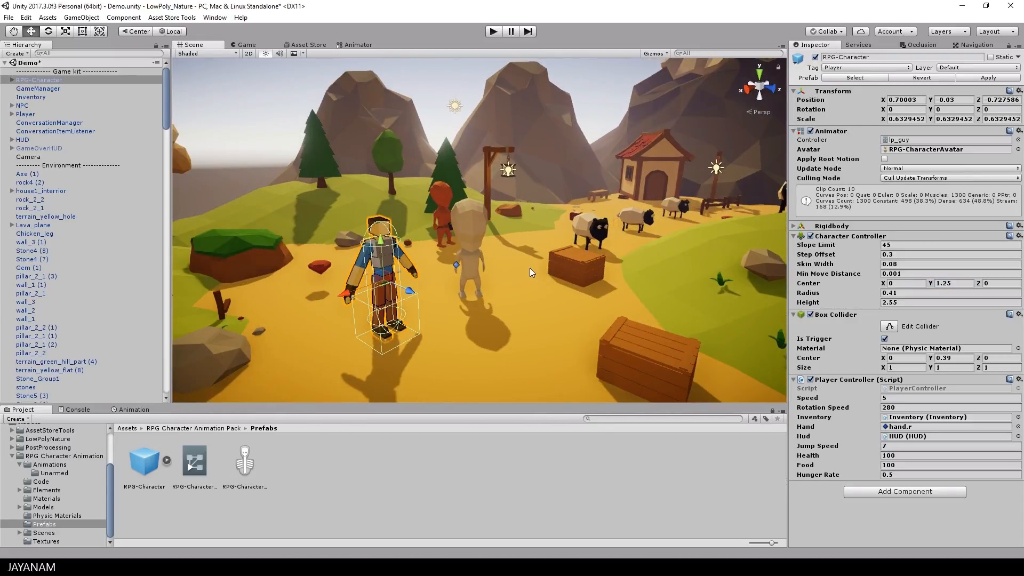
Step: Set the Player Controller's Hand to the B_R_Hand bone and deactivate the old player
click(5, 80)
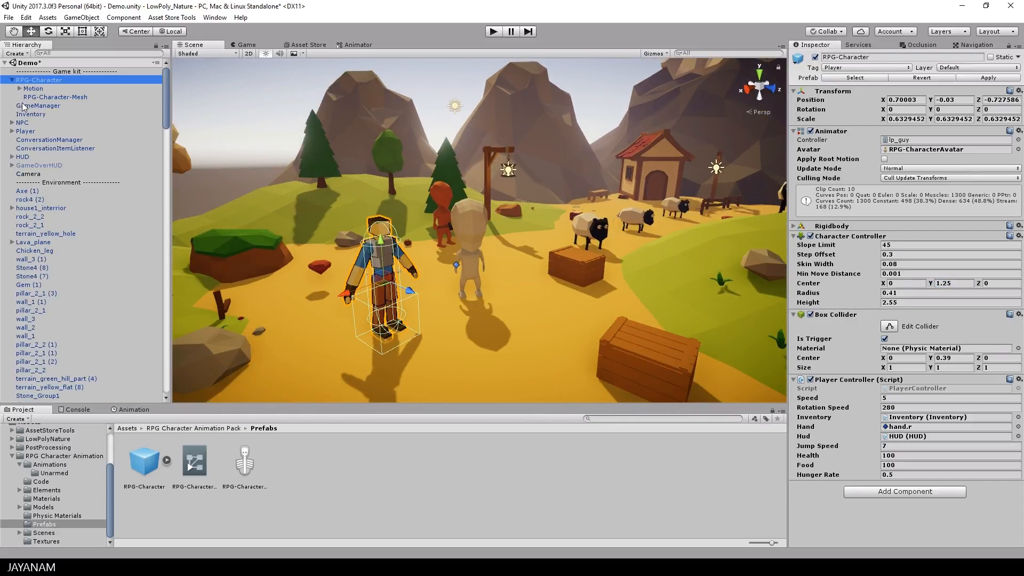
click(26, 89)
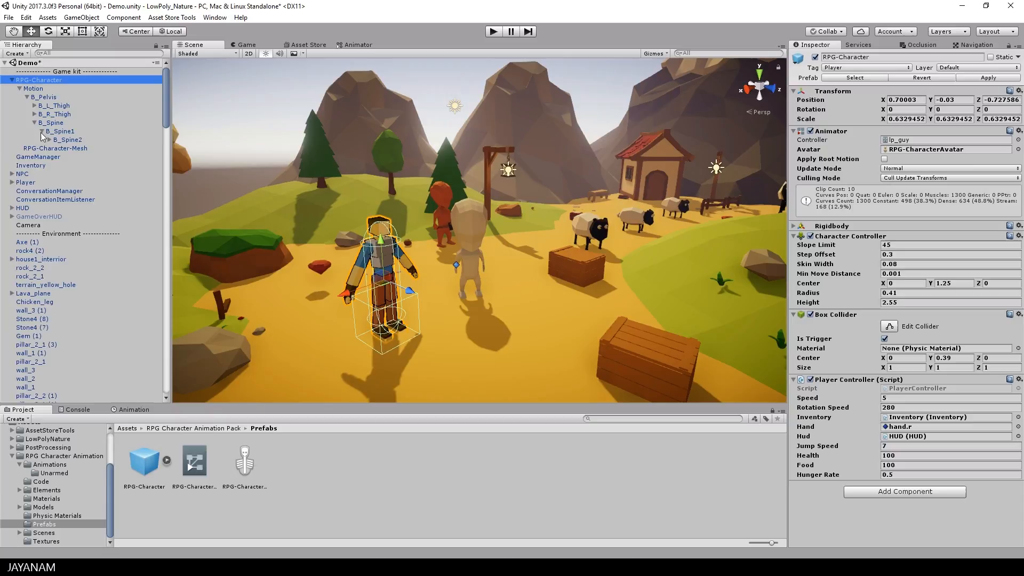
click(50, 139)
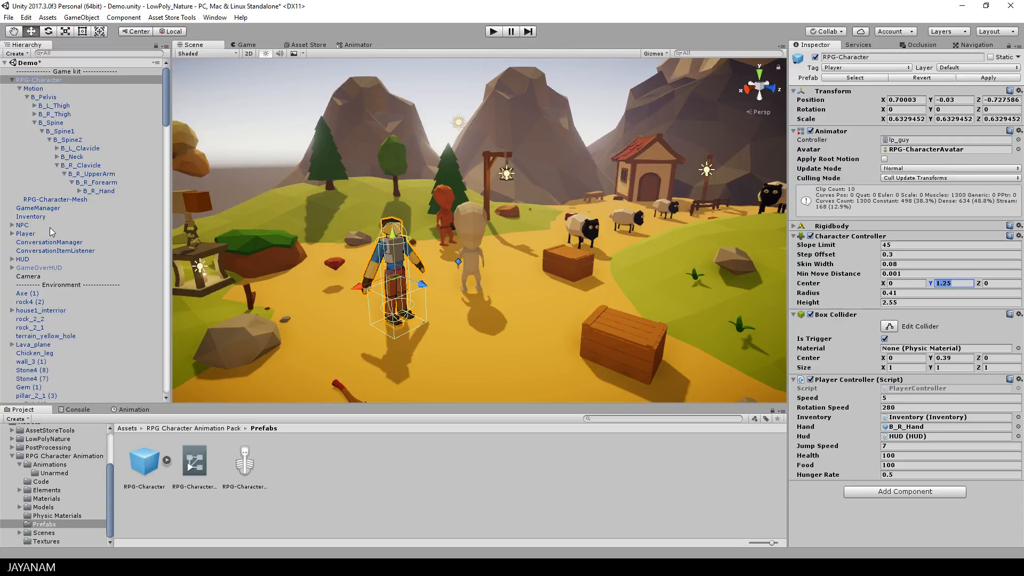
click(26, 233)
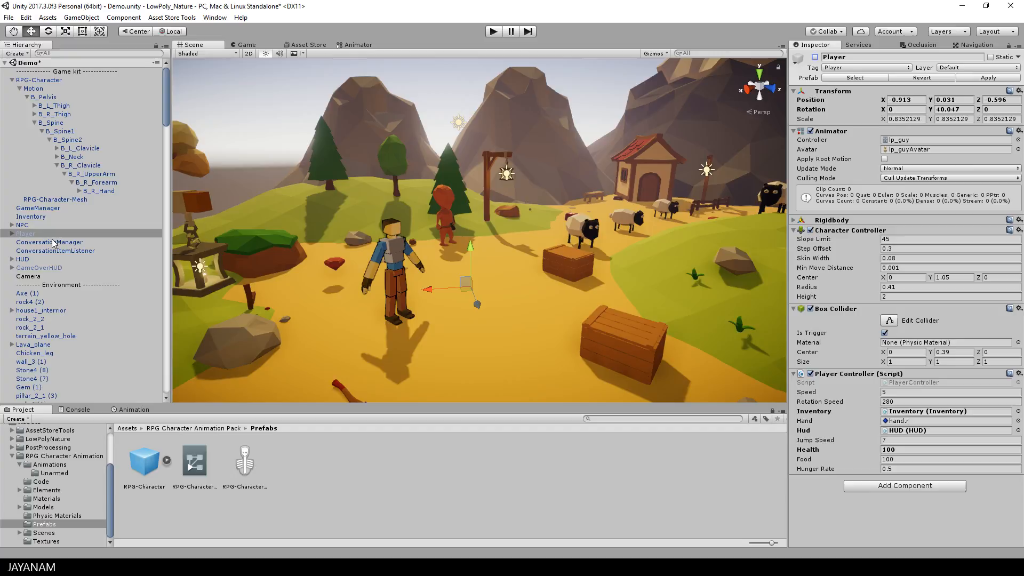
Step: Point the camera's Player Follow at RPG-Character and start play mode
click(27, 275)
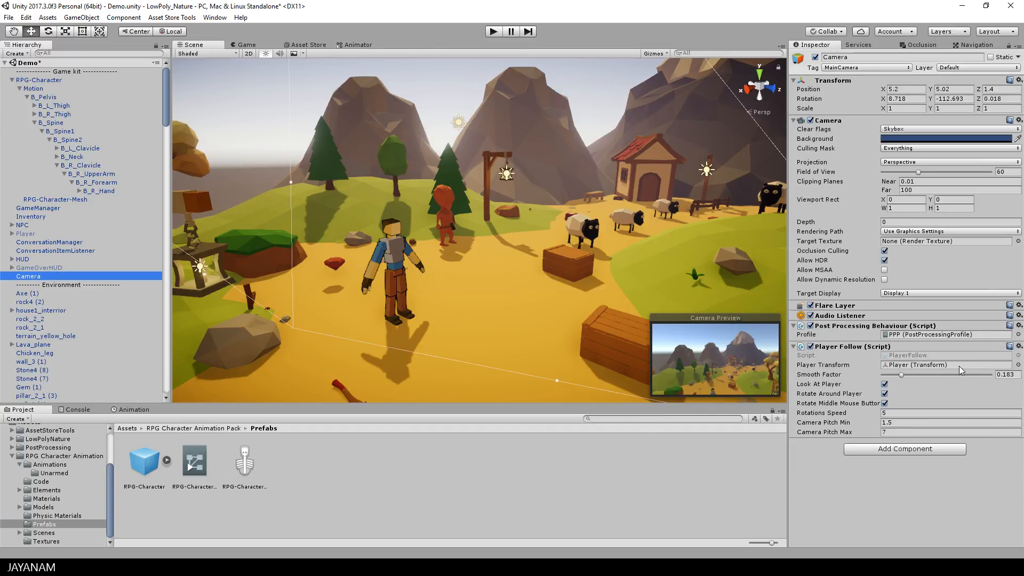
click(40, 80)
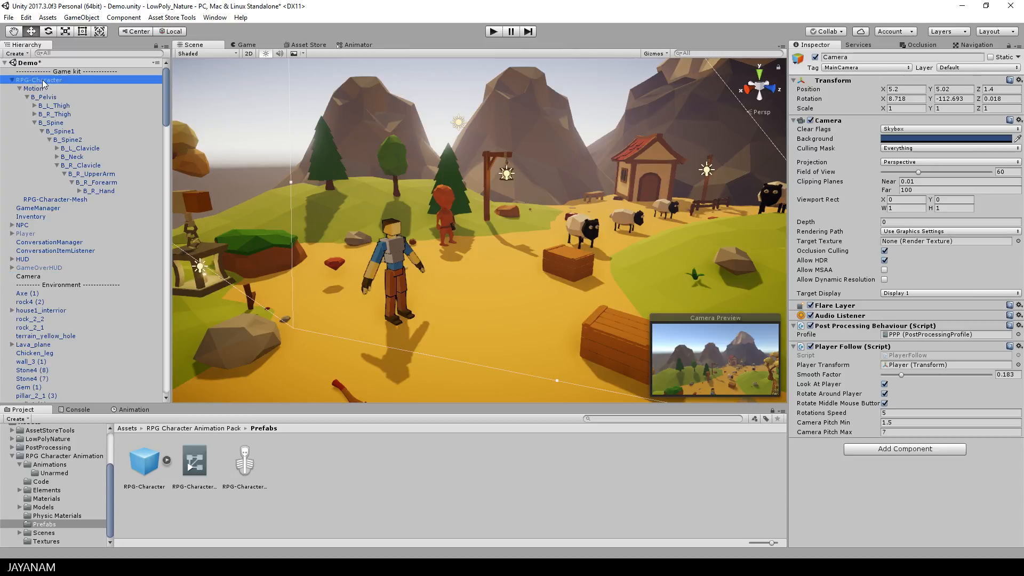
click(945, 365)
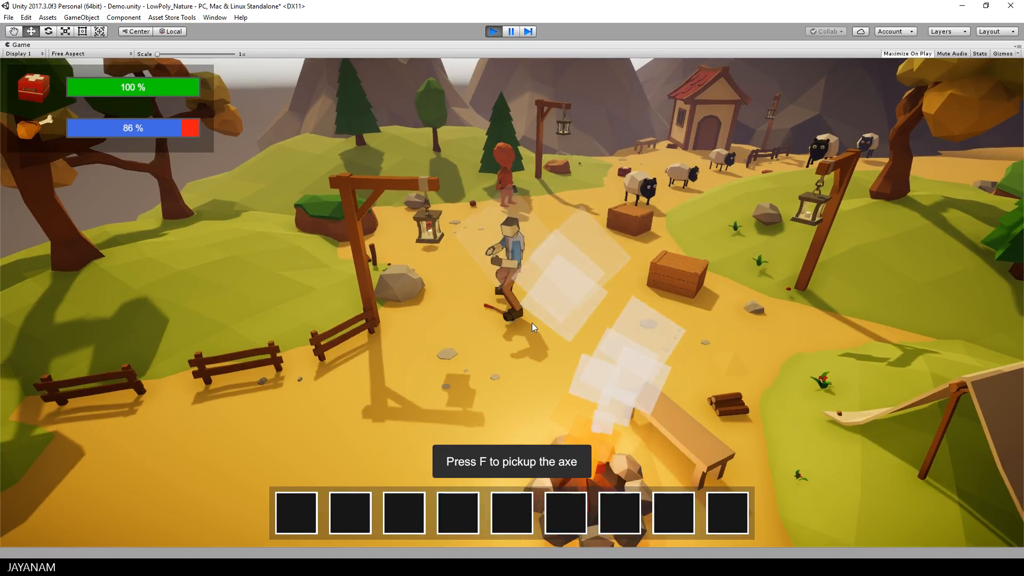
Step: Pick up the axe with F, then leave play mode
key(f)
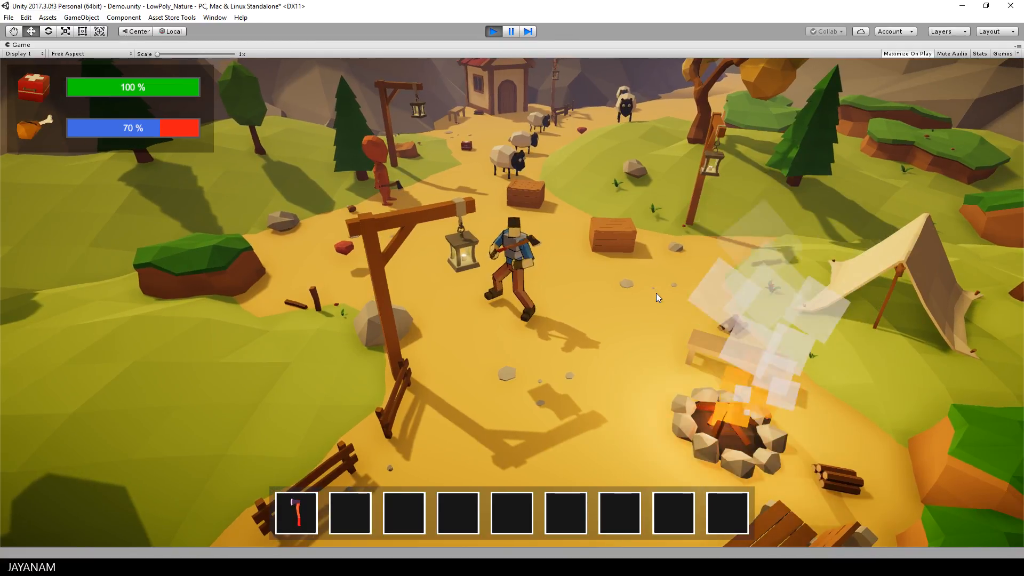
click(492, 31)
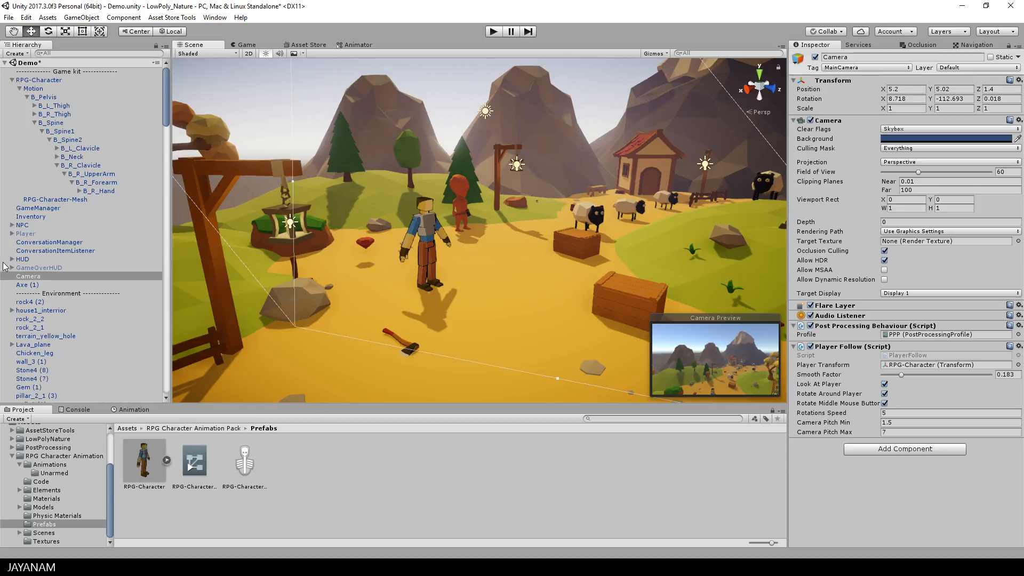
Step: Parent Axe (1) under RPG-Character's B_R_Hand bone so it sits in the hand
click(27, 285)
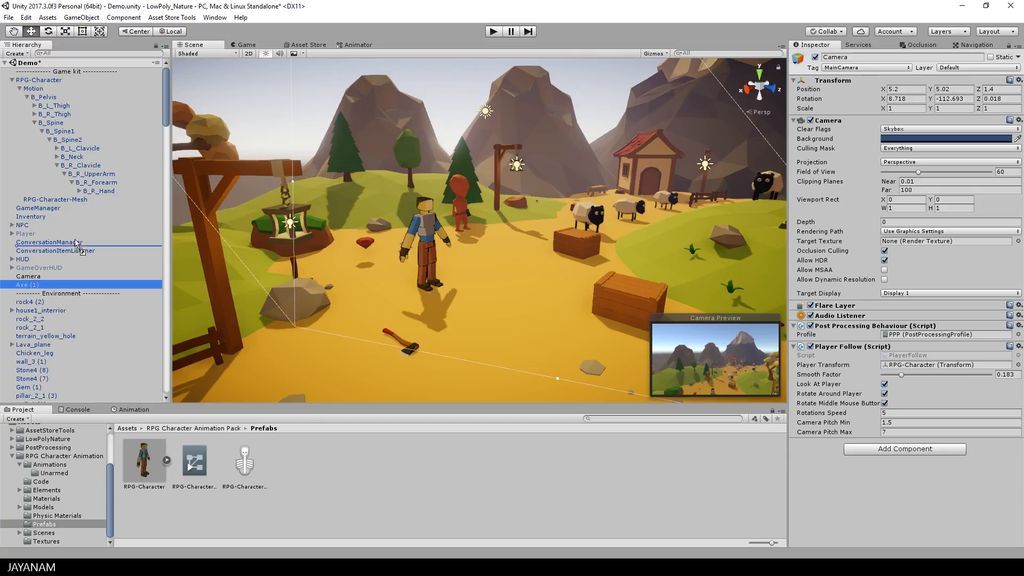
click(86, 173)
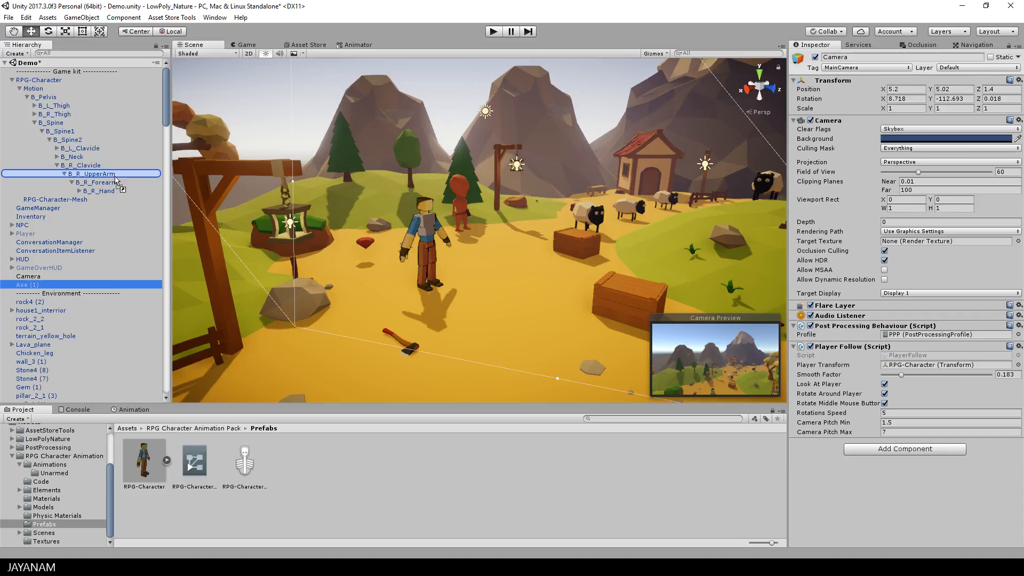
click(98, 190)
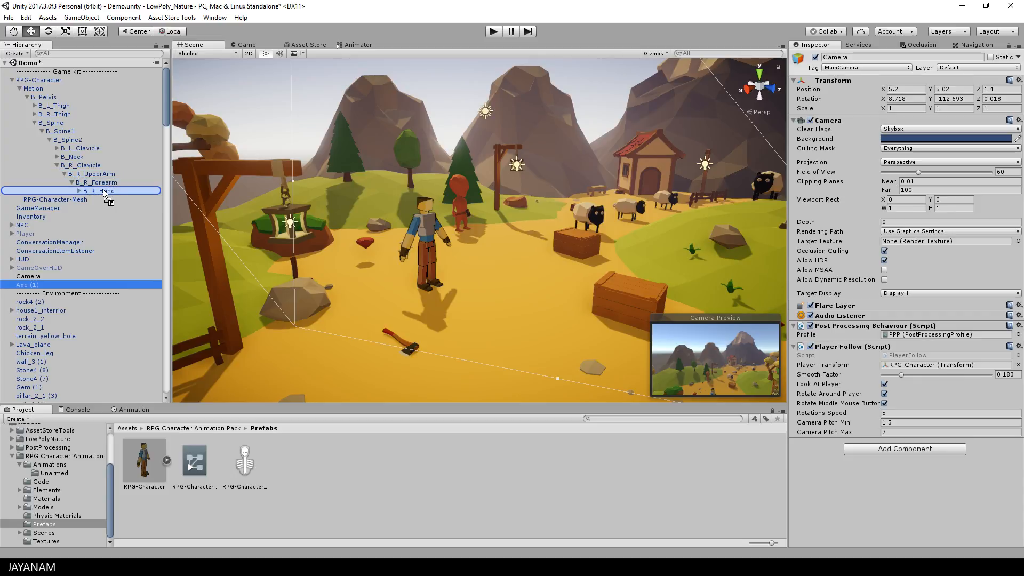
click(81, 191)
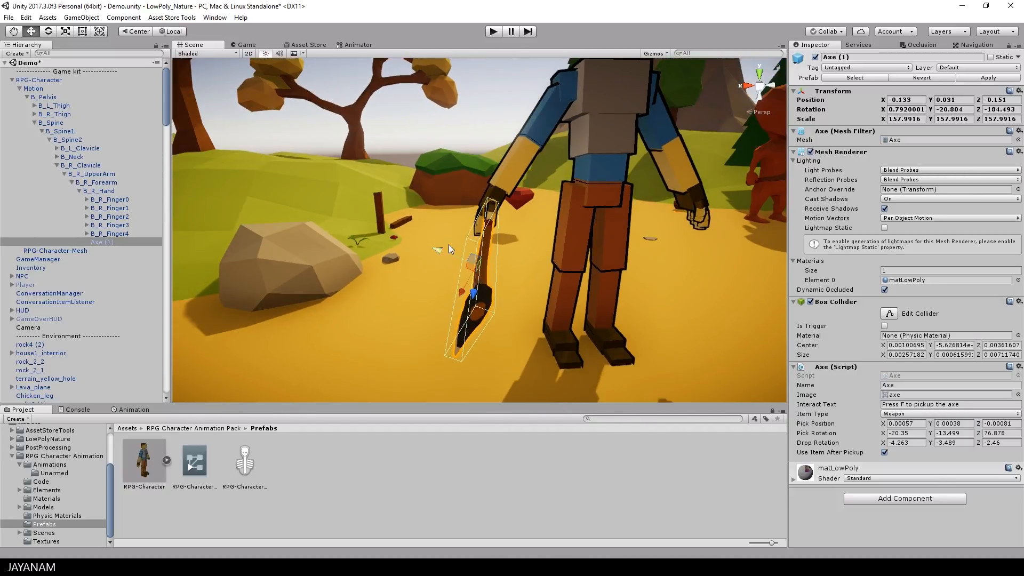
click(493, 31)
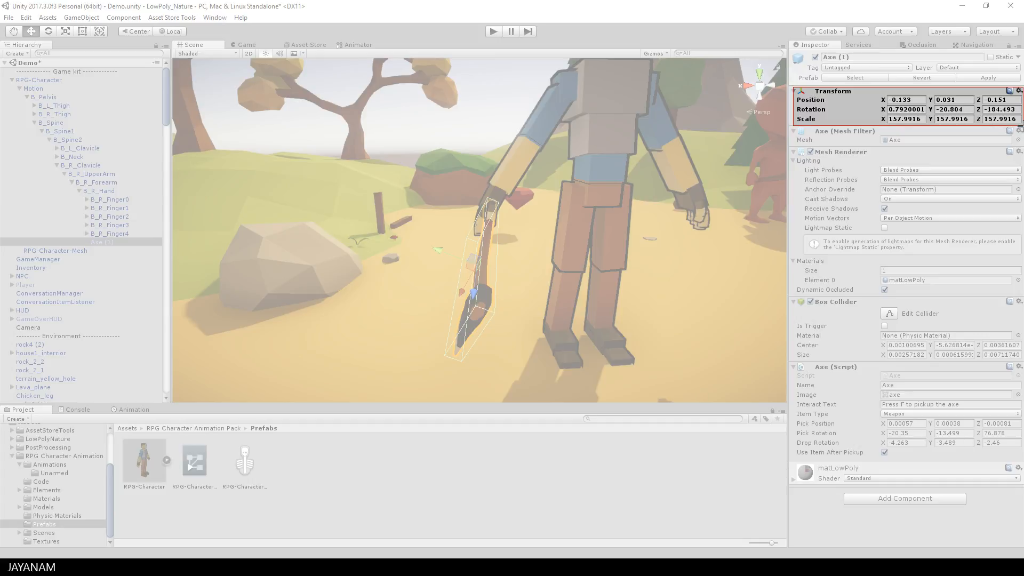
Step: Store the in-hand transform in the Axe script's Pick Position/Rotation and revert the axe to the ground
click(904, 424)
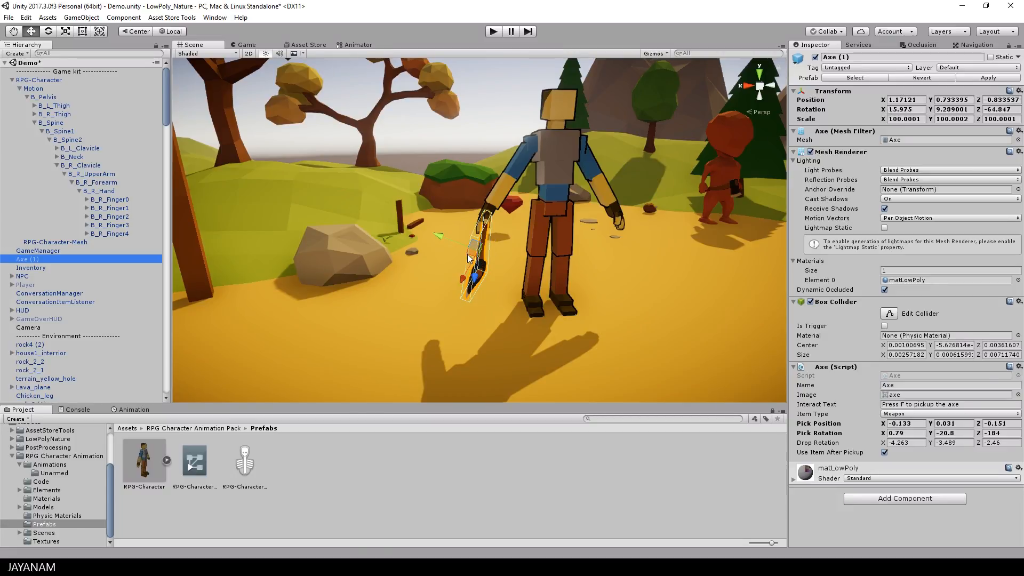
click(904, 99)
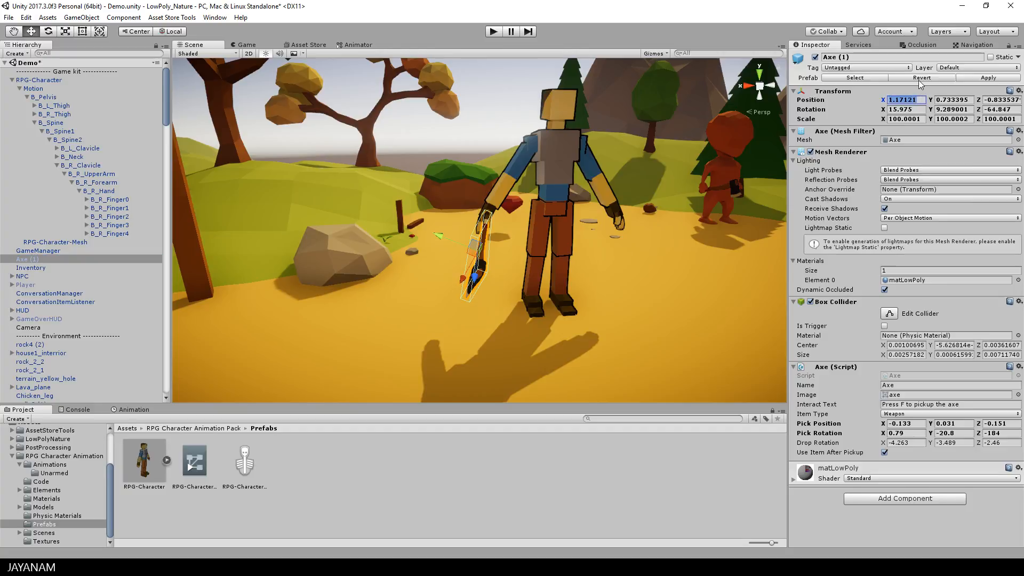
click(1018, 91)
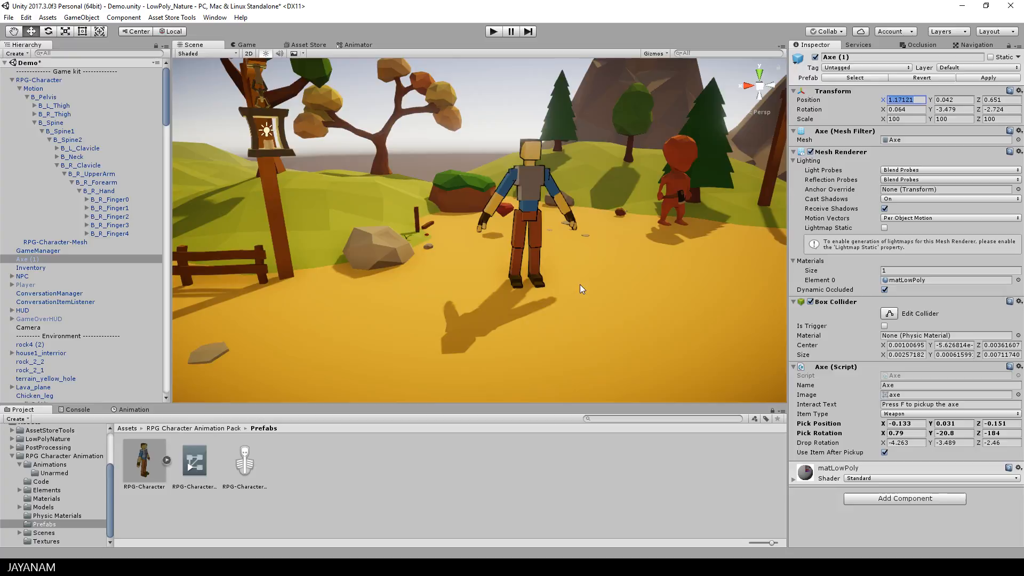
click(493, 31)
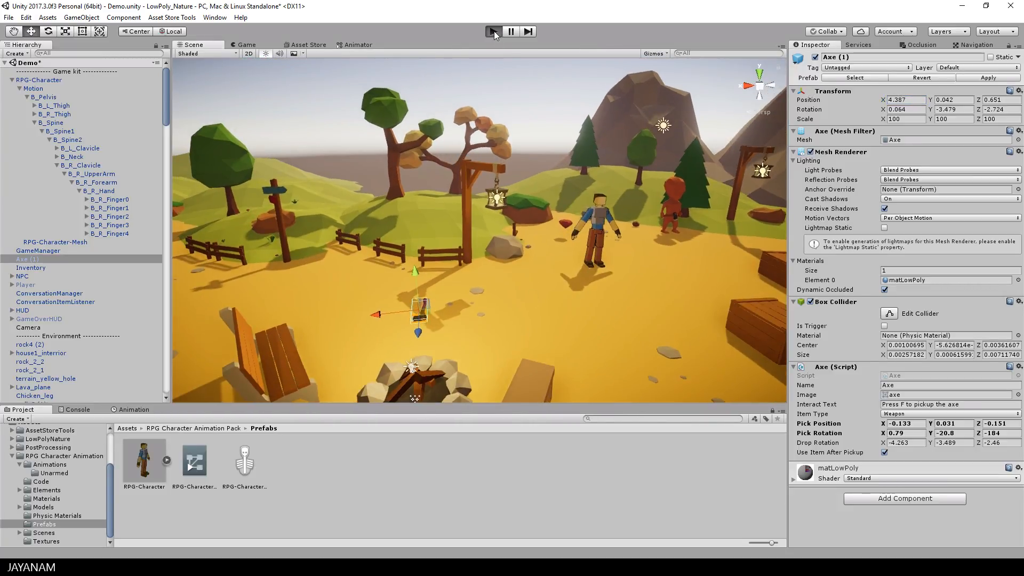
click(493, 31)
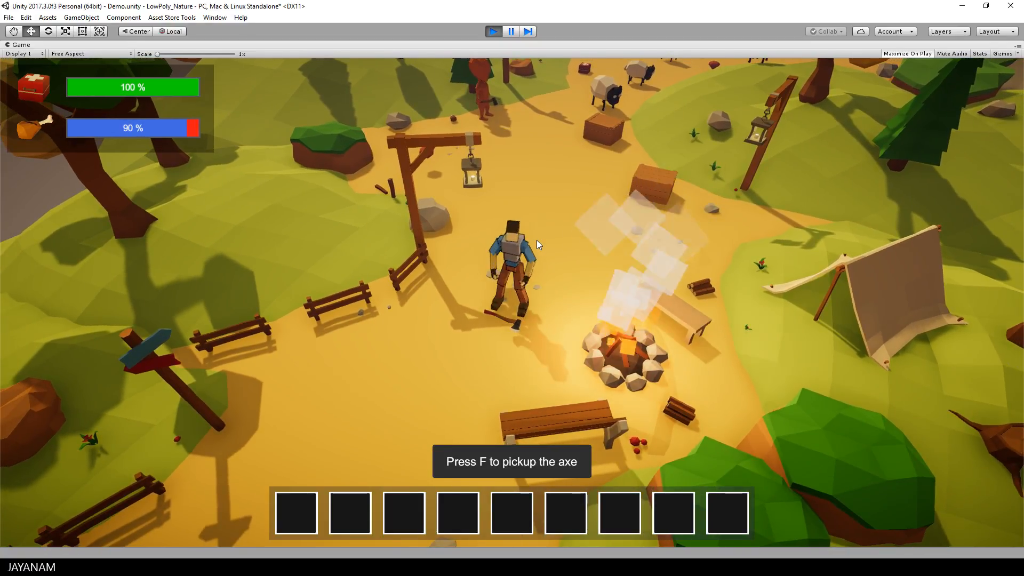
key(f)
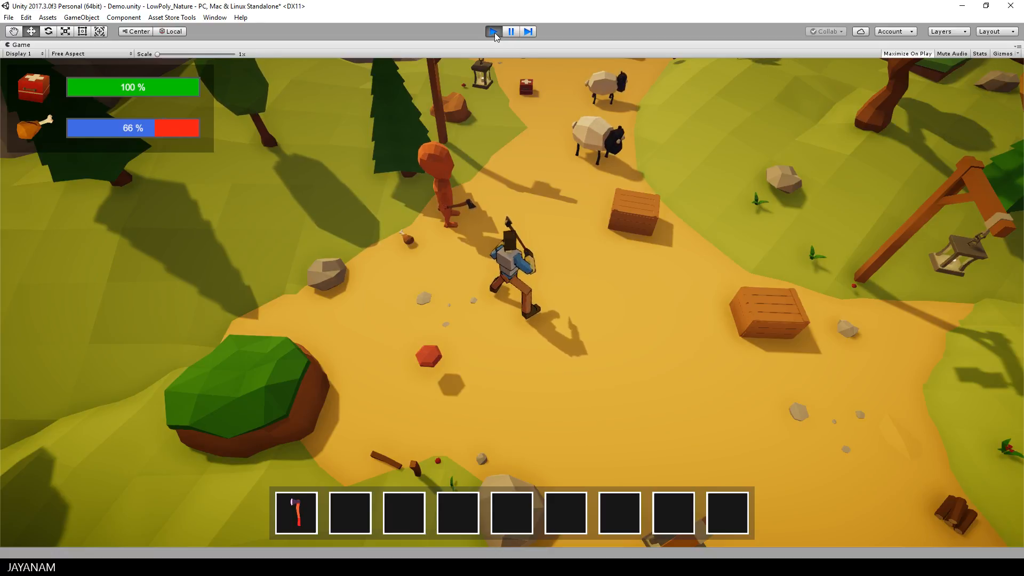
click(493, 31)
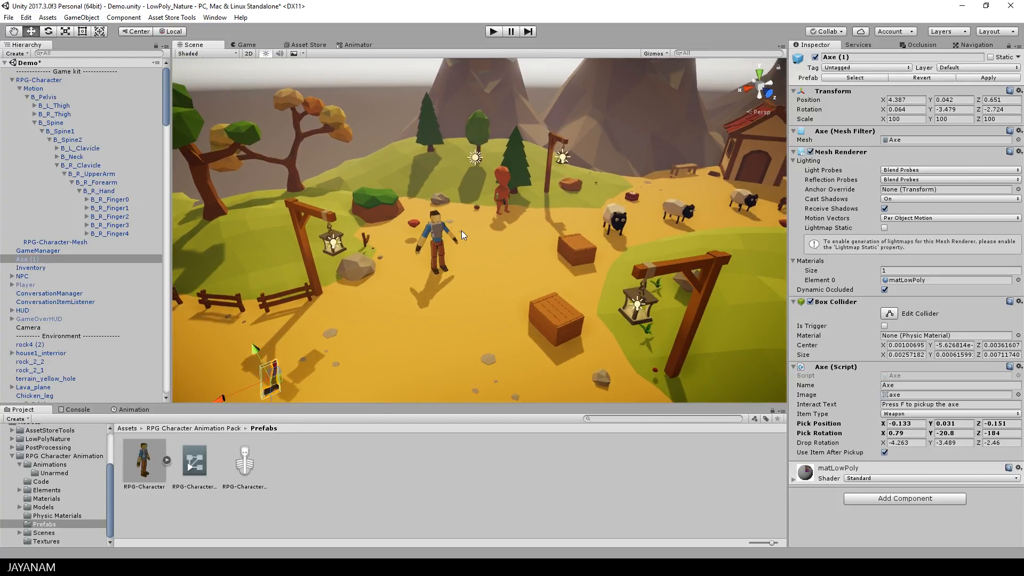
mouse_move(618, 219)
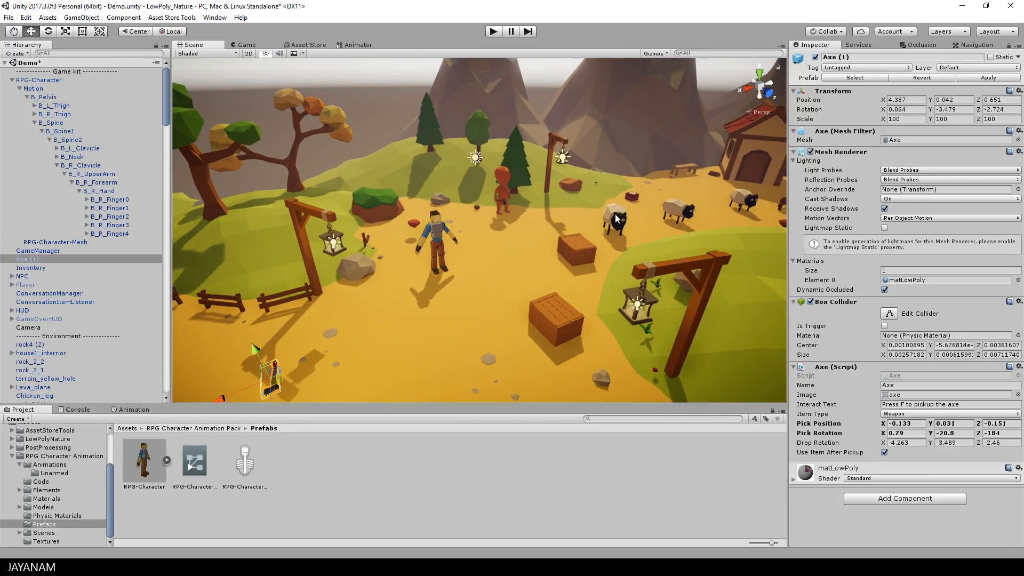
Step: Assign a sheep's Player reference to the character and pick up the axe in a test run
click(610, 222)
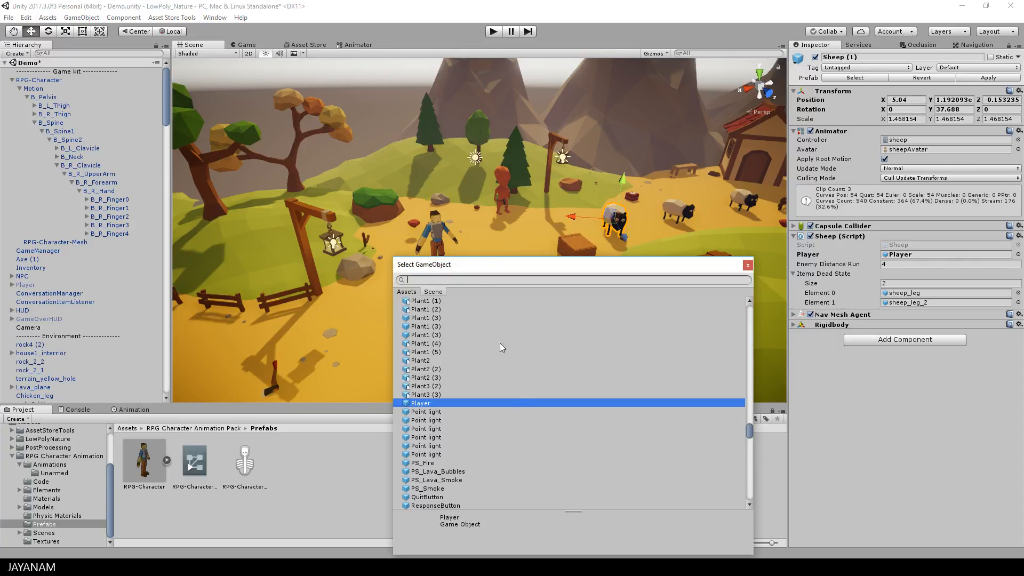
text(r)
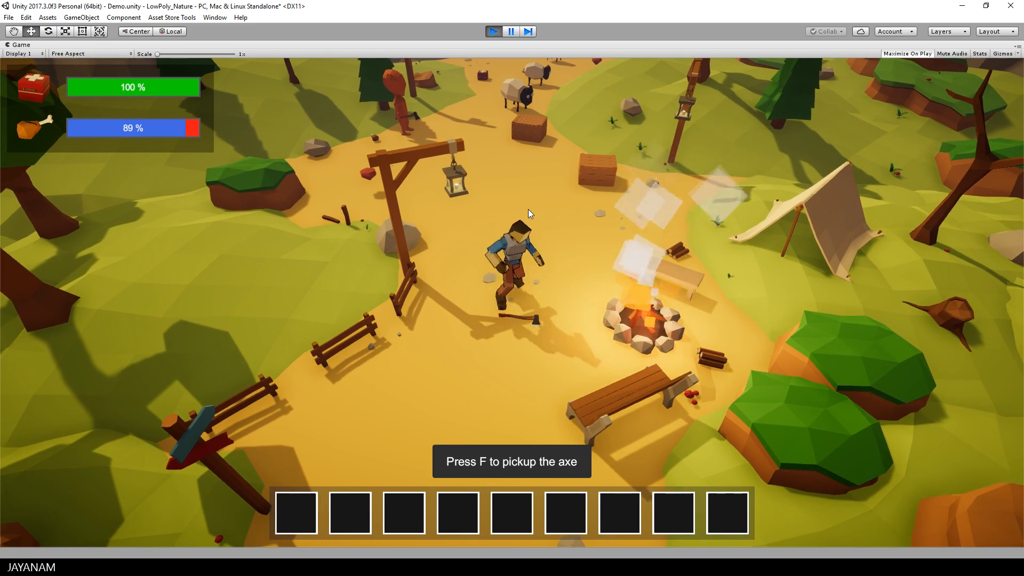
key(f)
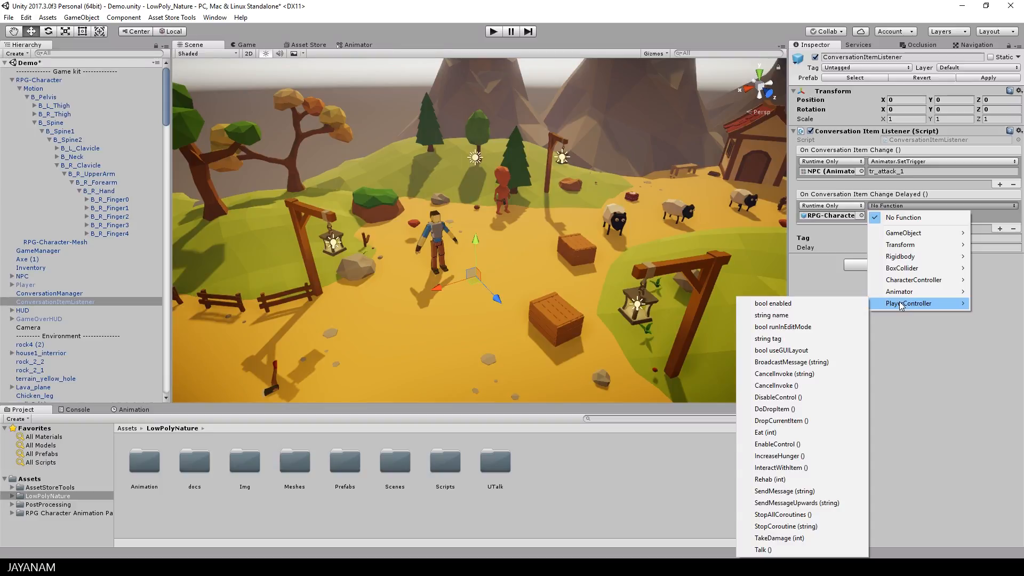
mouse_move(803, 538)
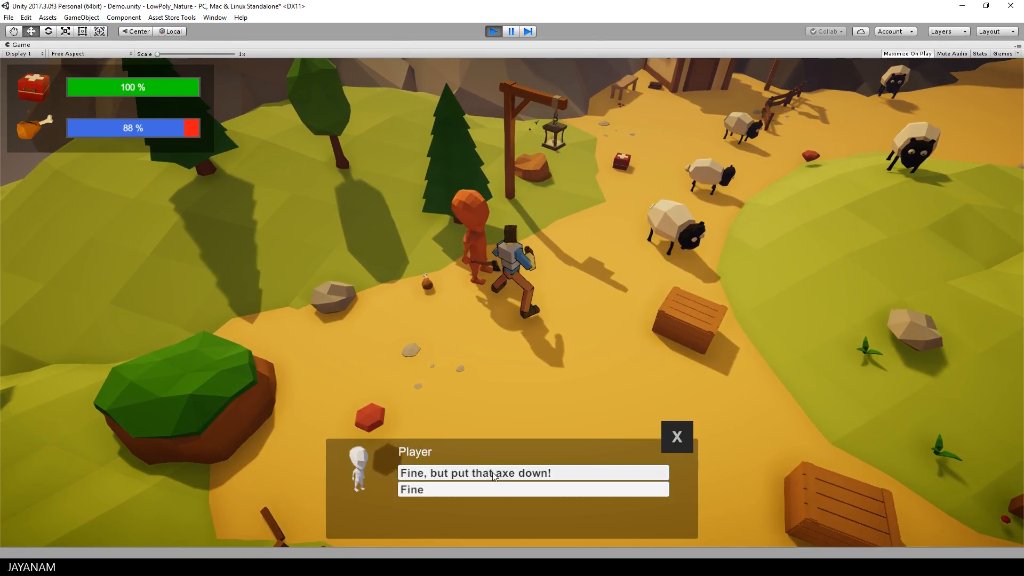
Step: Tell the NPC to put the axe down and dismiss its "Never!" reply
click(476, 472)
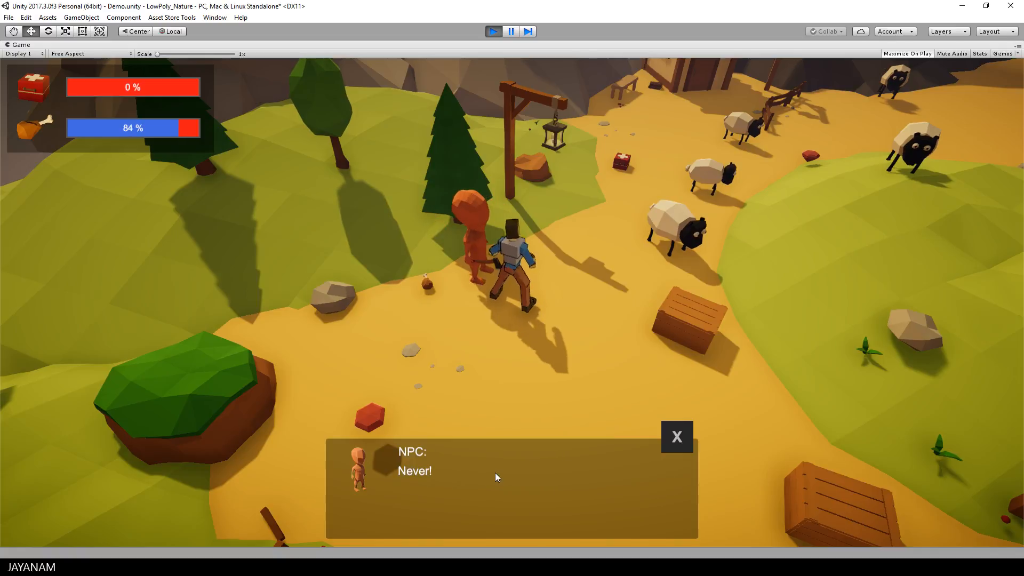
click(677, 436)
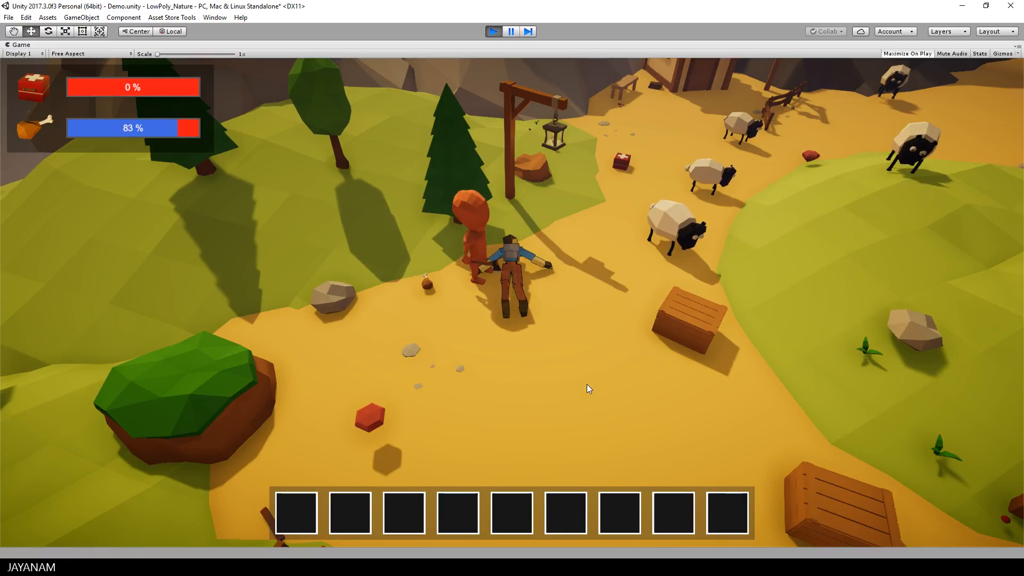